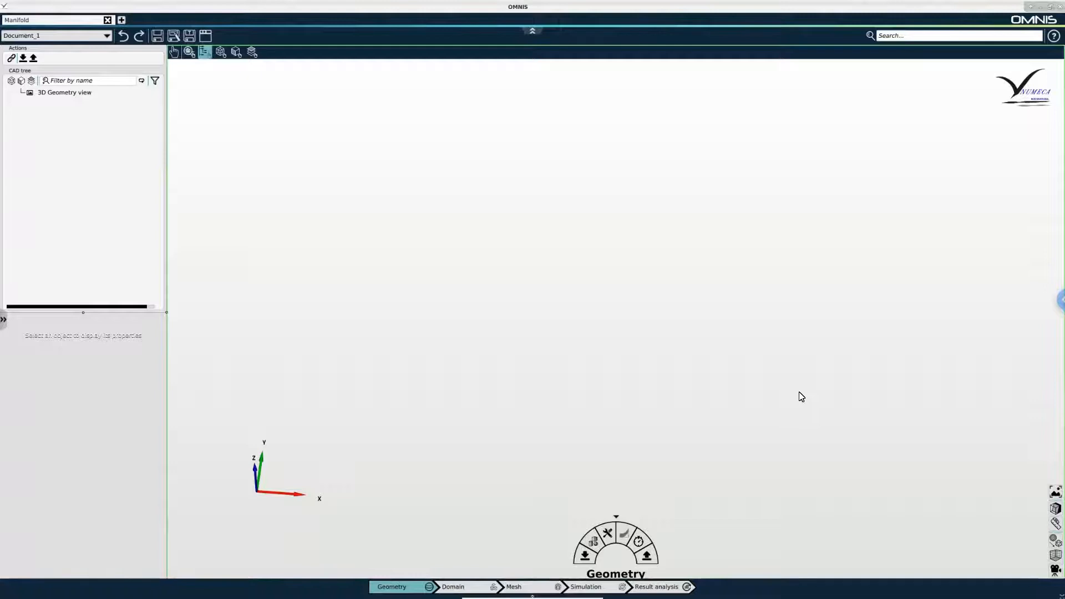
mouse_move(464, 434)
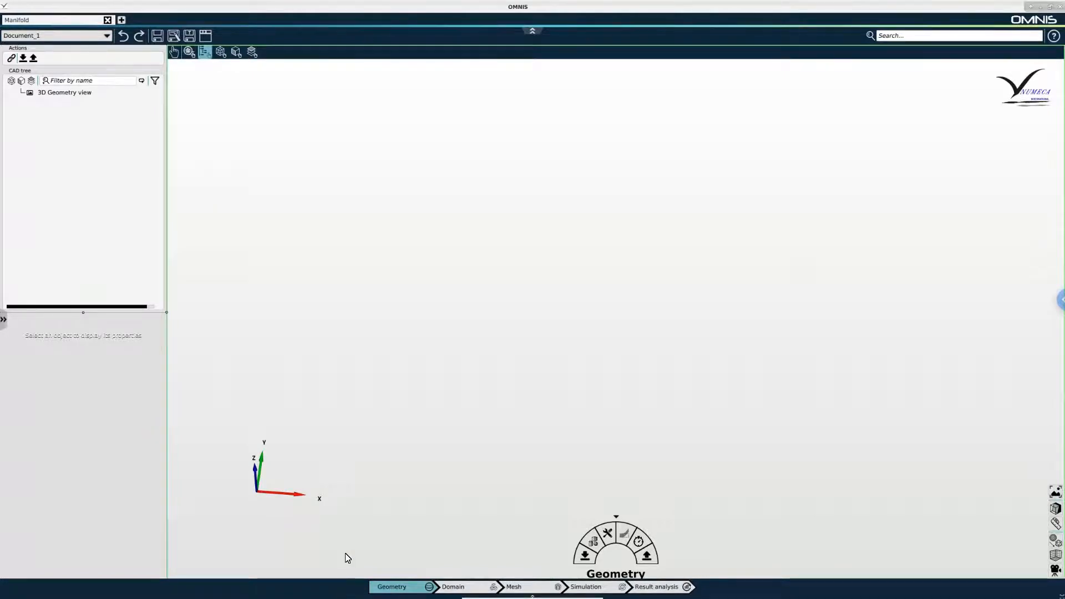
mouse_move(377, 566)
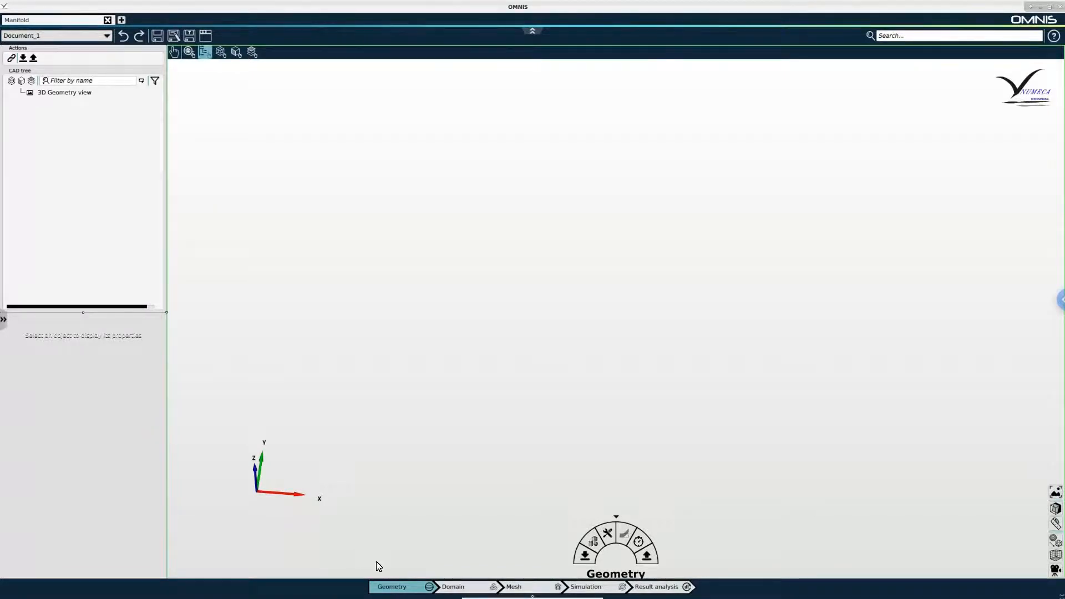
mouse_move(531, 594)
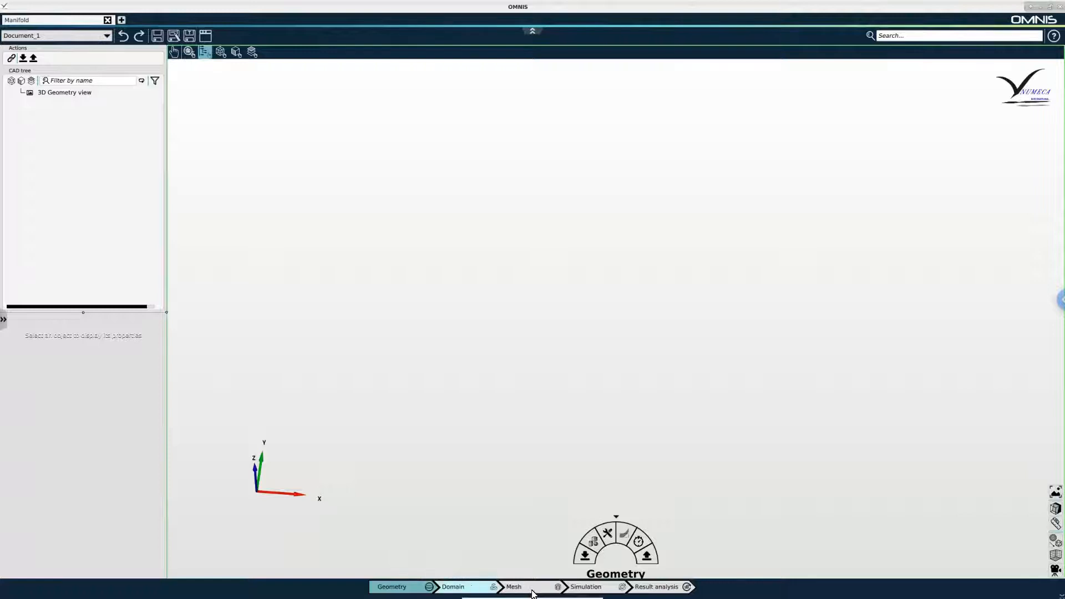
- Tour the Geometry, Domain, Mesh and Simulation contexts, returning to Geometry
left_click(392, 586)
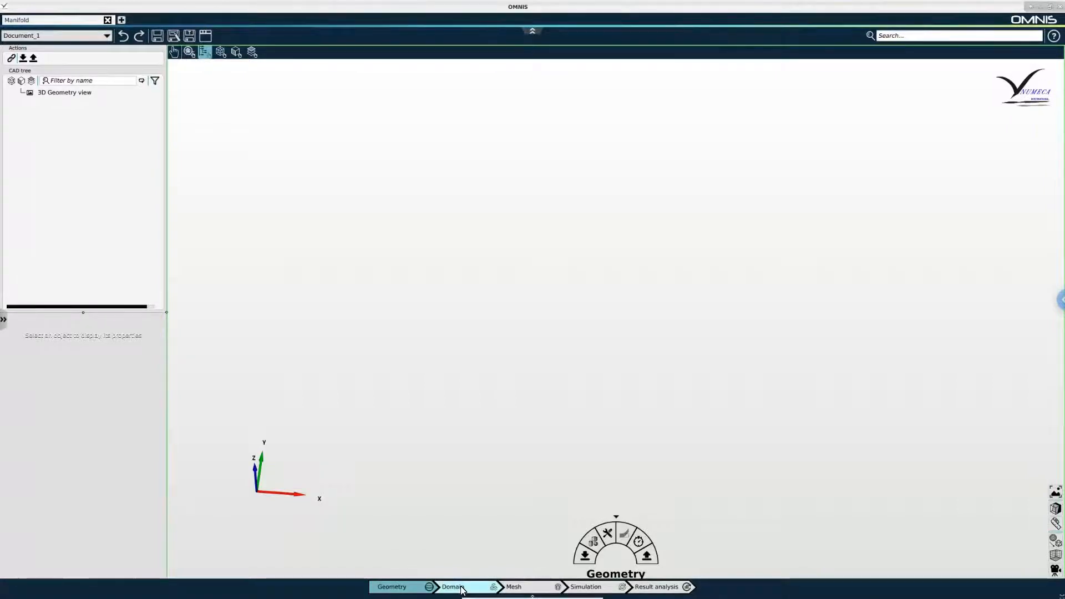
left_click(451, 587)
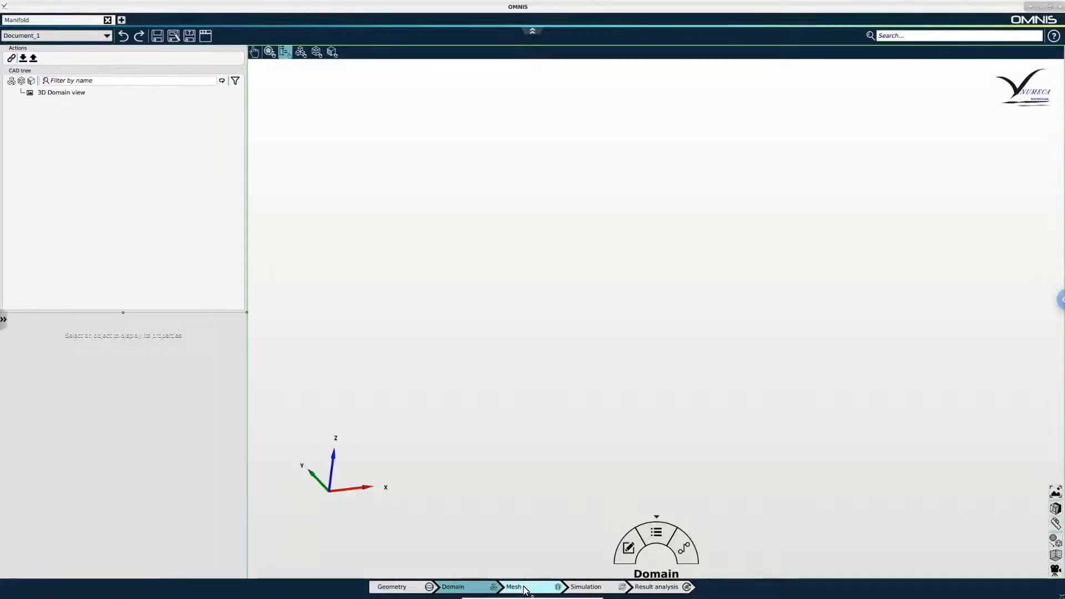
left_click(513, 587)
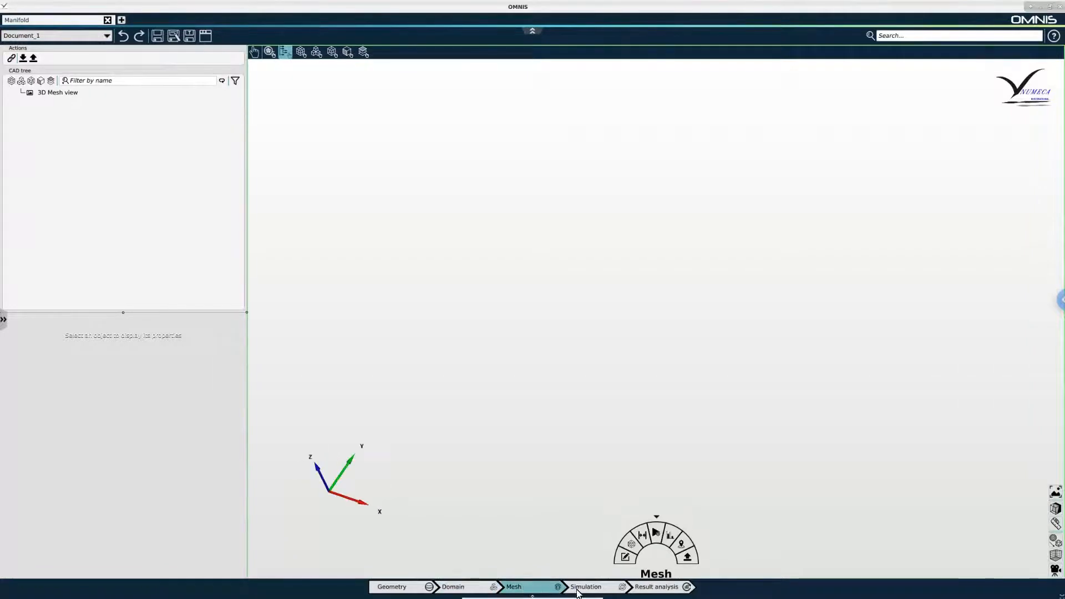
left_click(584, 587)
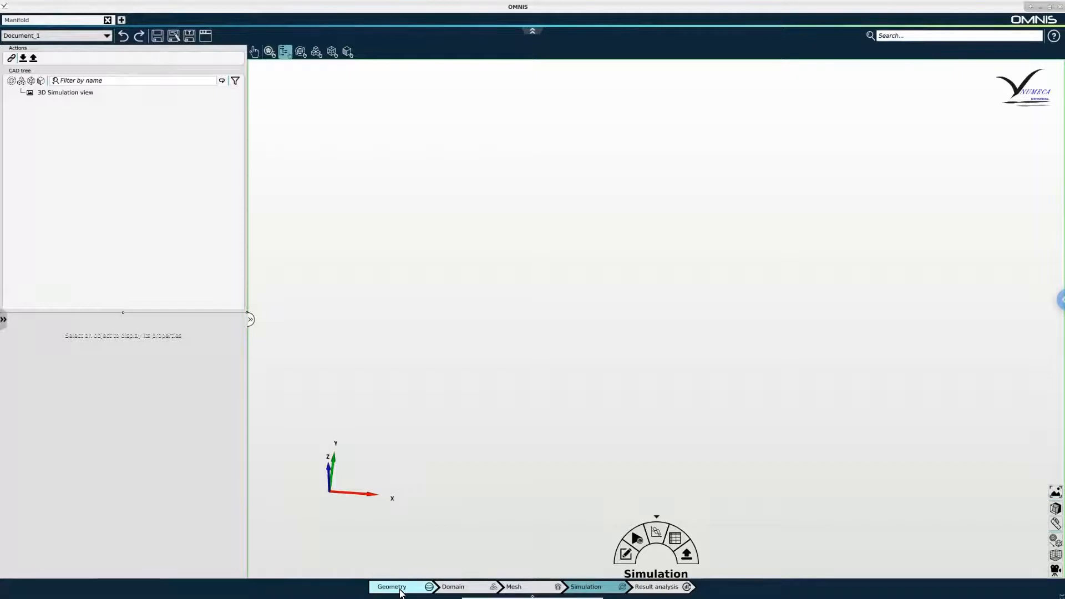
left_click(391, 586)
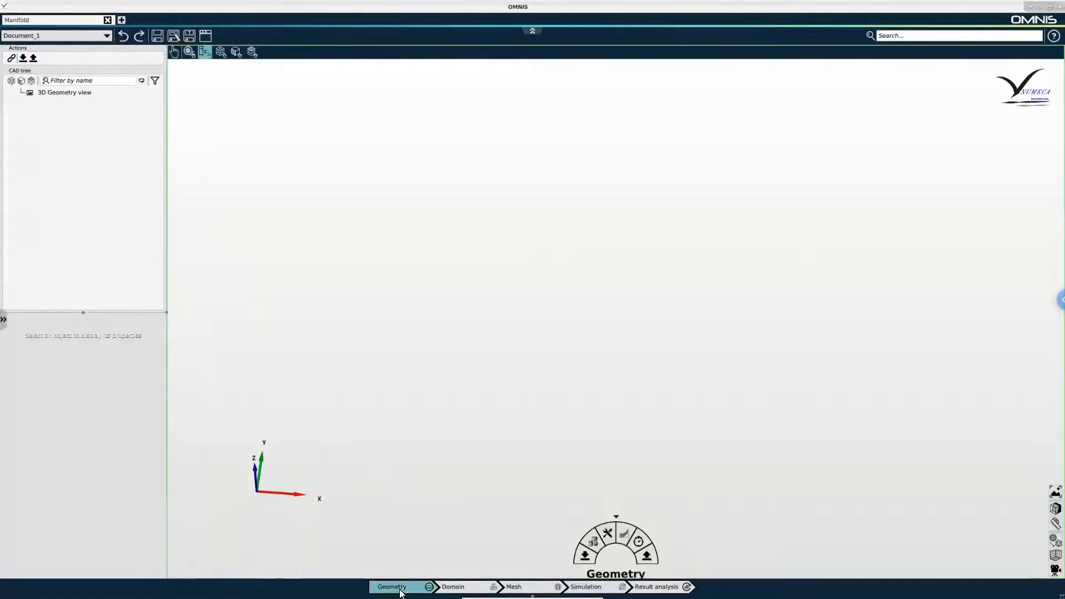
mouse_move(499, 473)
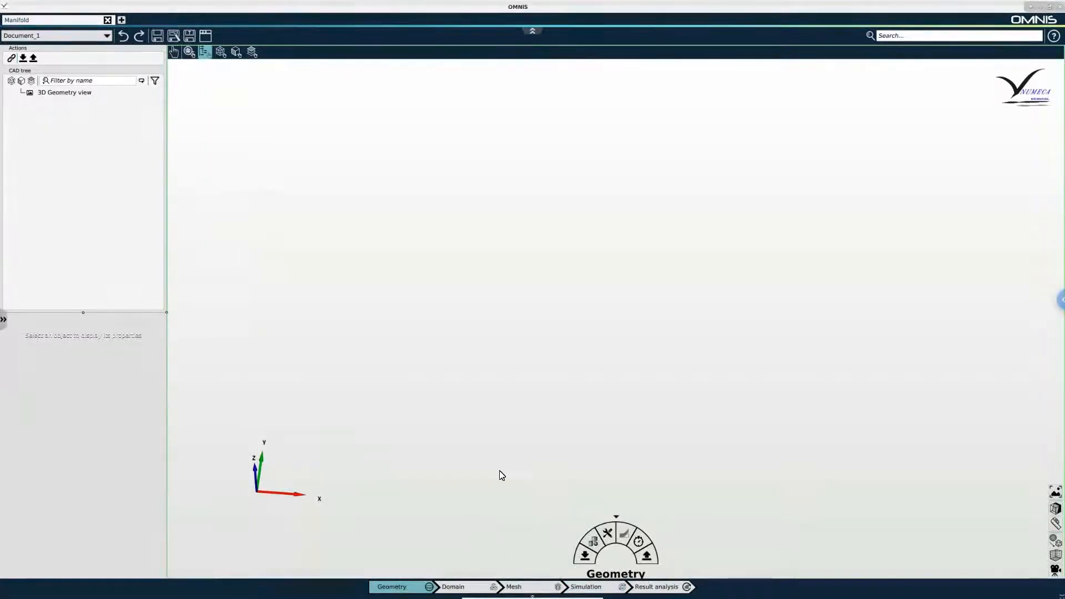
mouse_move(519, 489)
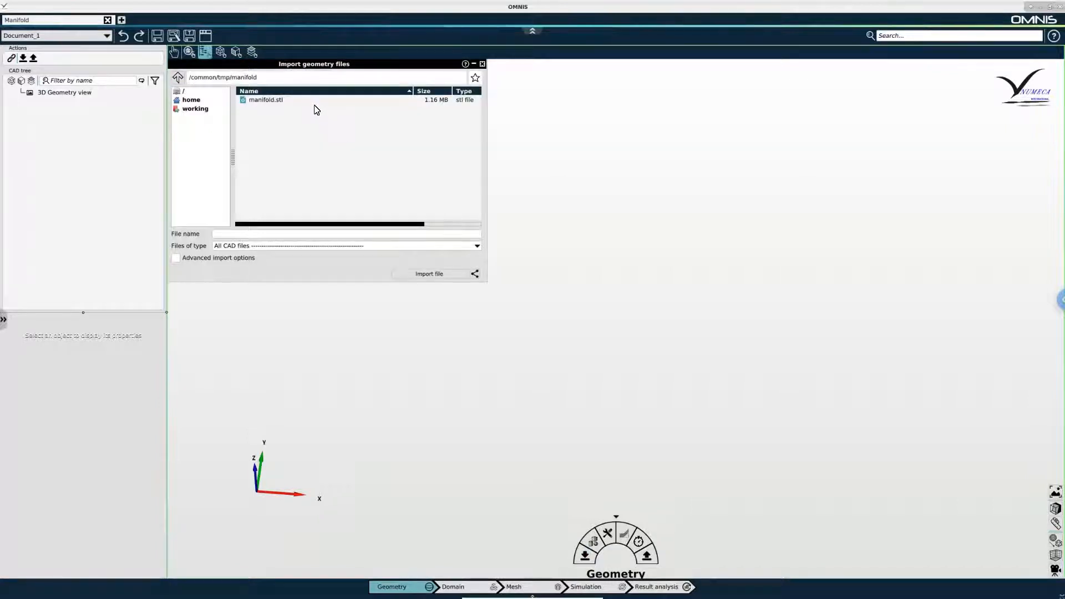
- Import manifold.stl from /common/tmp/manifold into the Geometry context
left_click(265, 100)
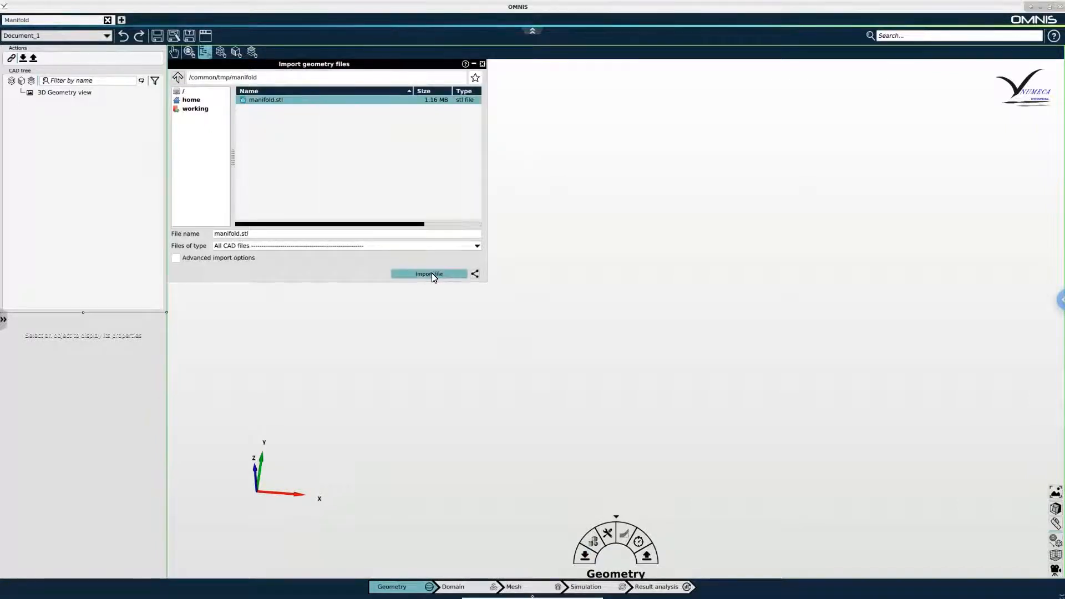
mouse_move(428, 274)
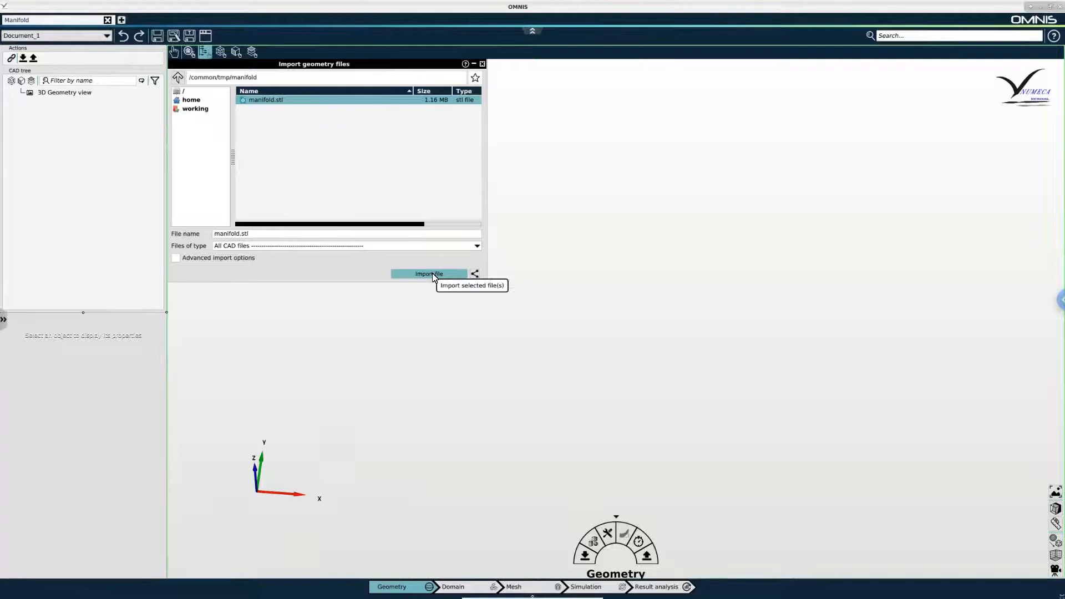
left_click(428, 274)
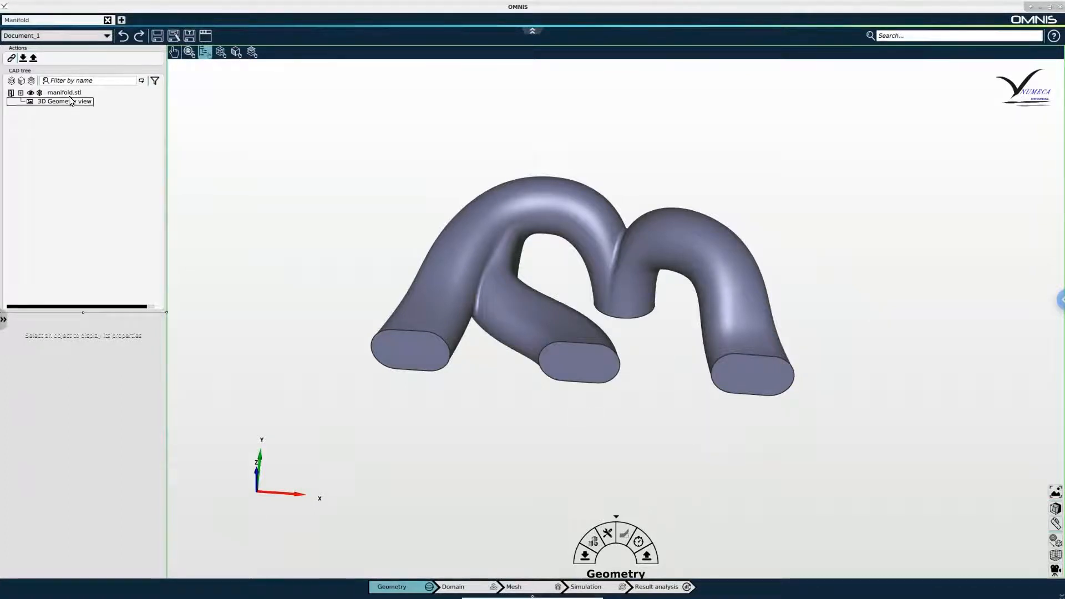
- Show the manifold's surface triangulation as wireframe via its display settings
left_click(65, 92)
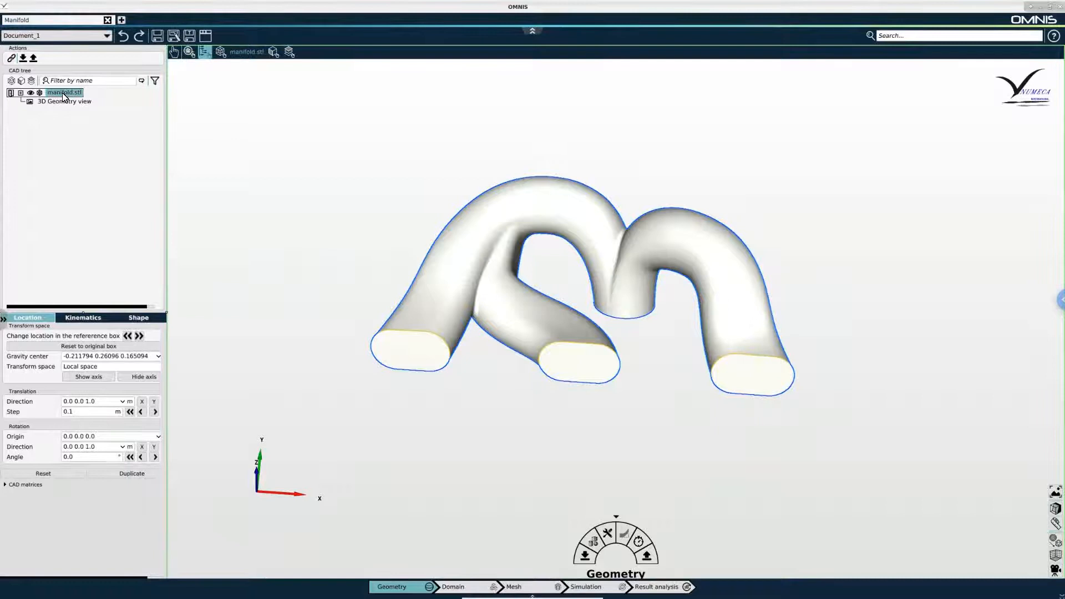
right_click(64, 92)
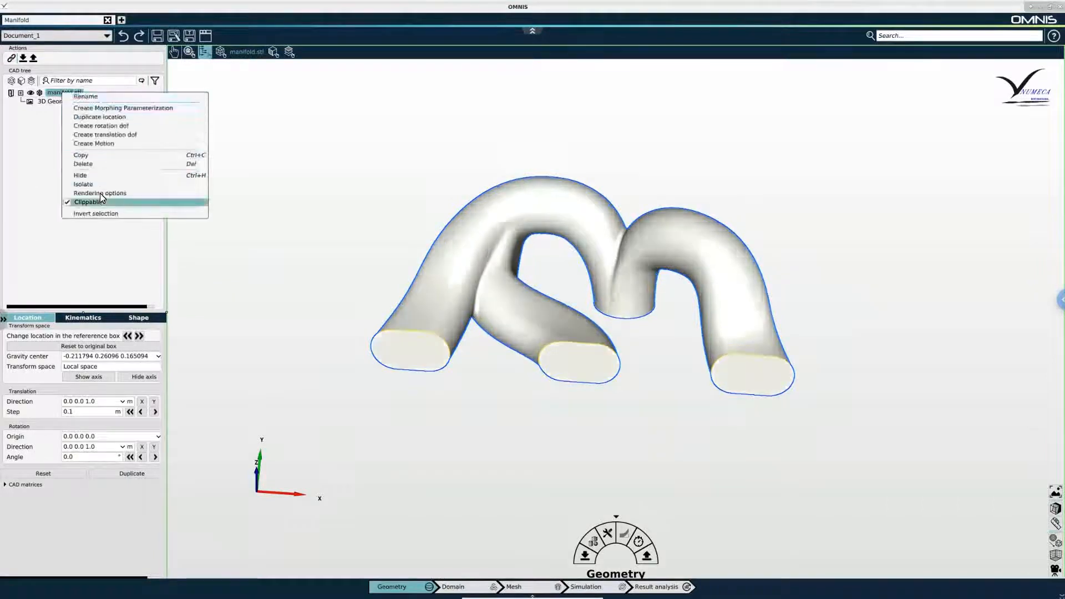
left_click(101, 193)
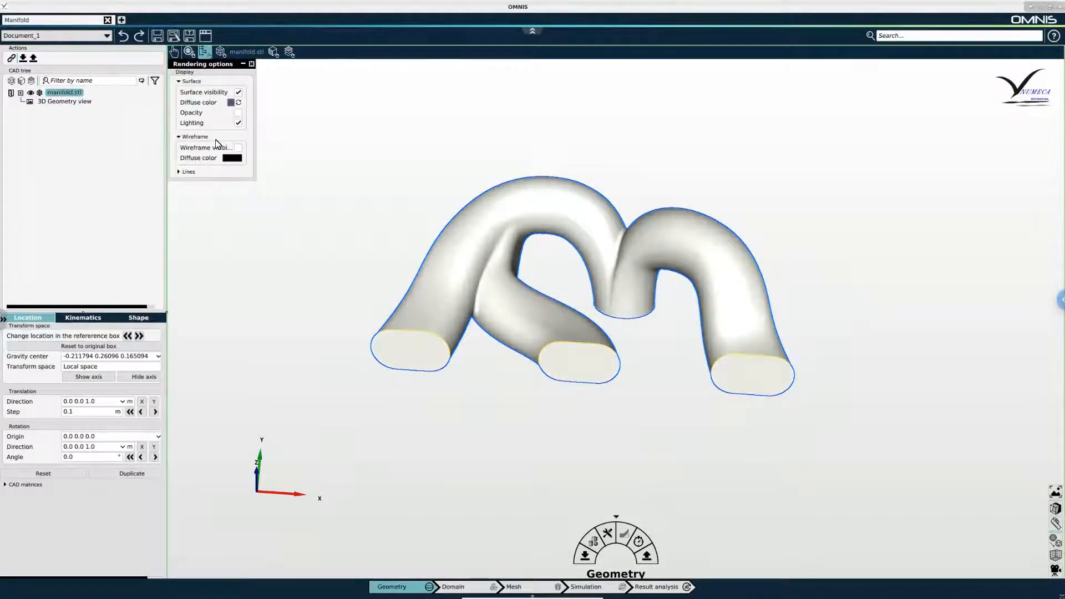
mouse_move(238, 148)
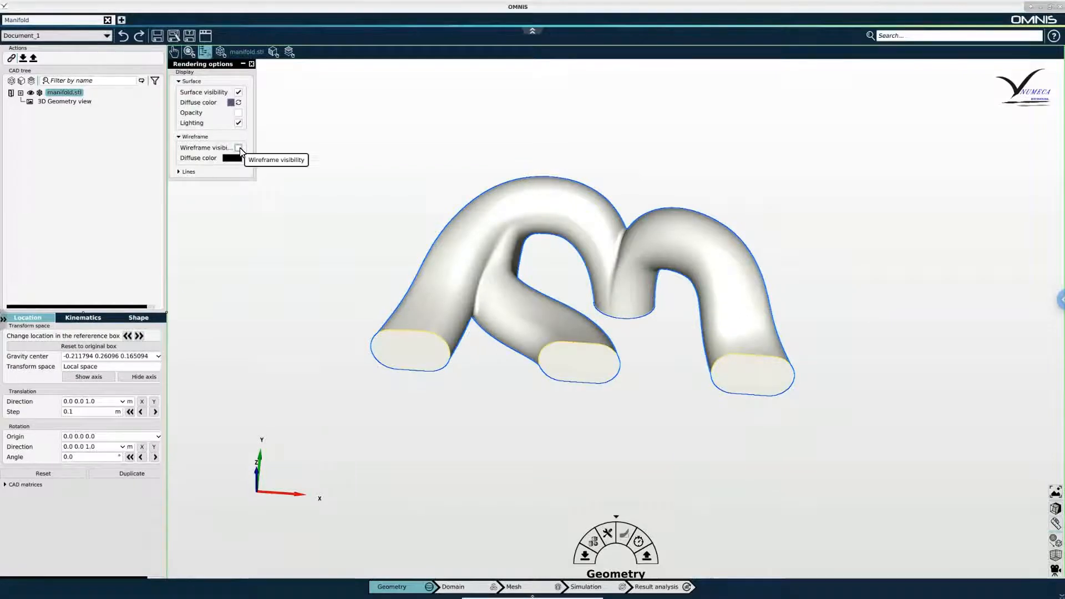
left_click(239, 148)
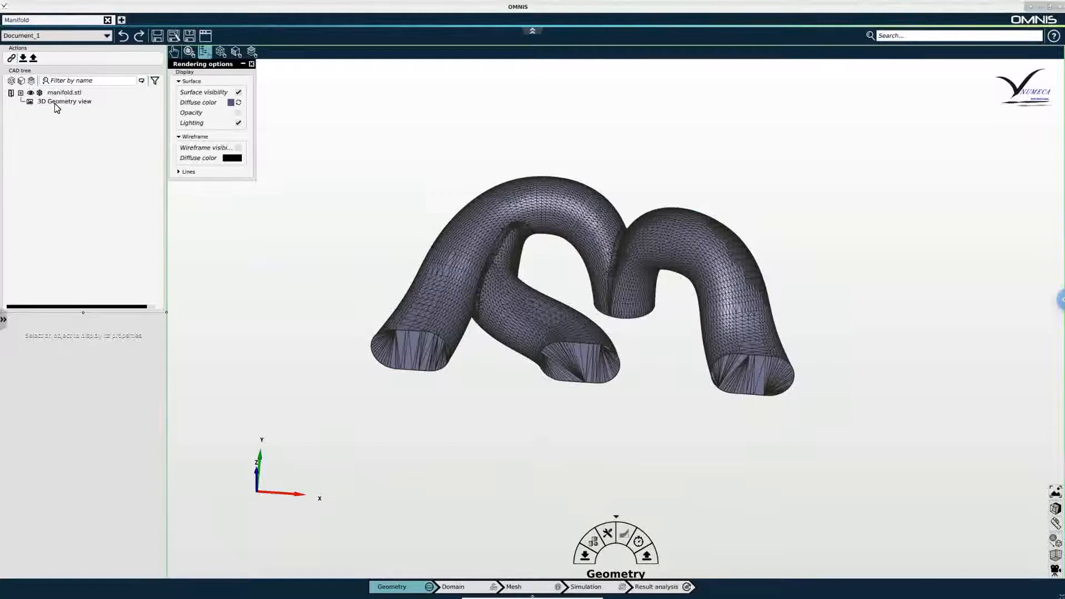
- Hide the wireframe triangulation again, leaving the manifold as a plain surface
left_click(66, 93)
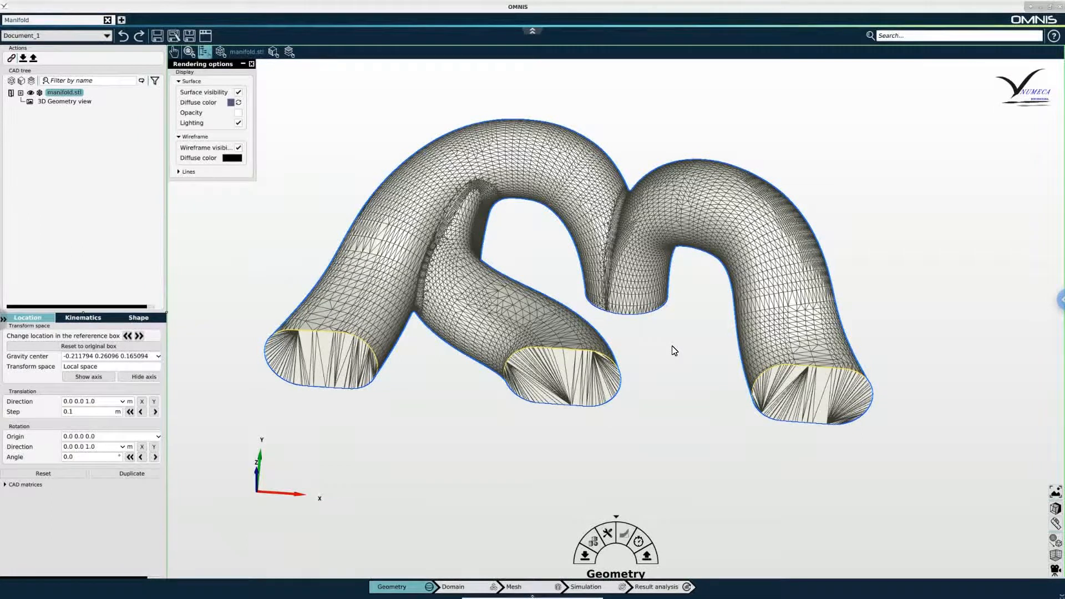
left_click(238, 148)
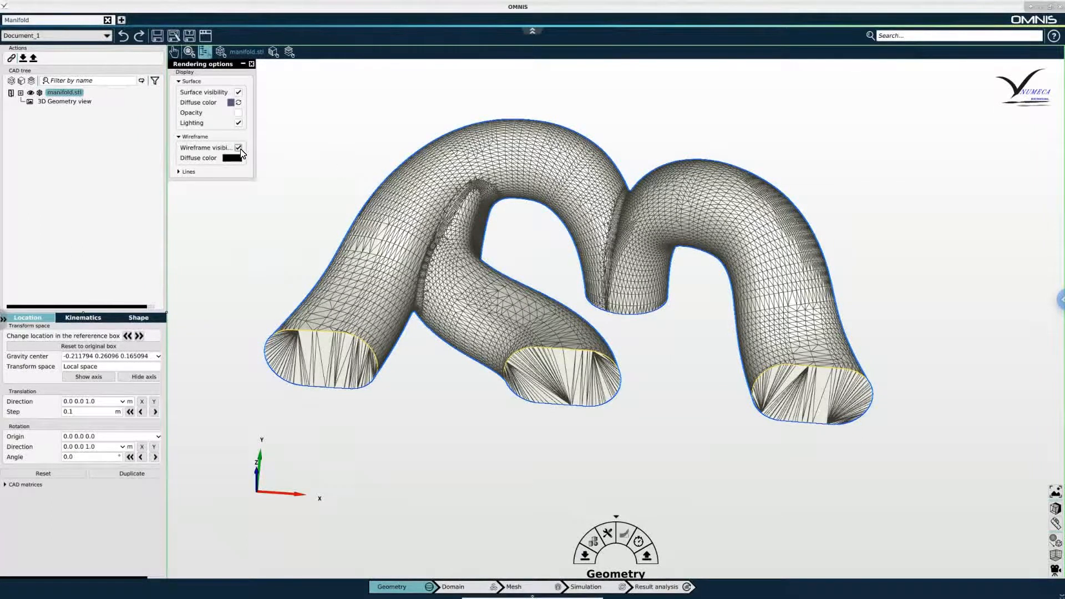
left_click(239, 147)
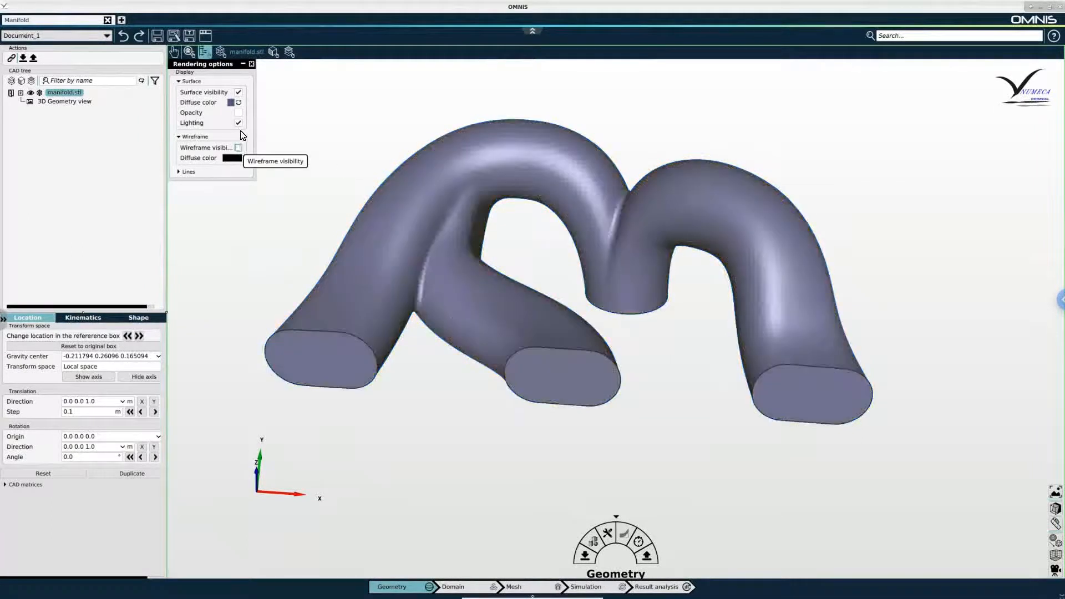
mouse_move(251, 66)
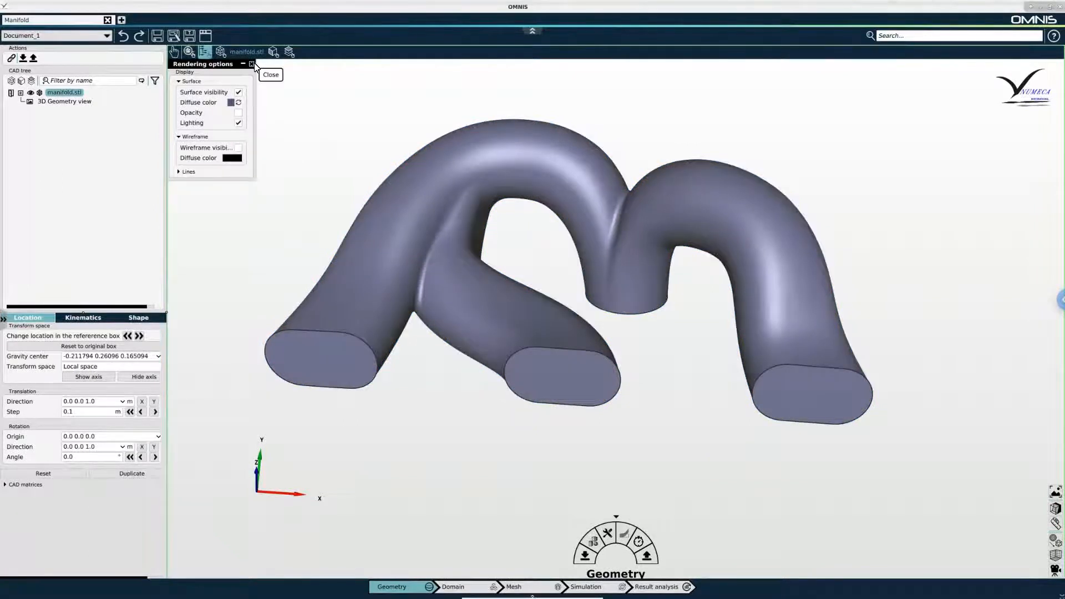
left_click(269, 75)
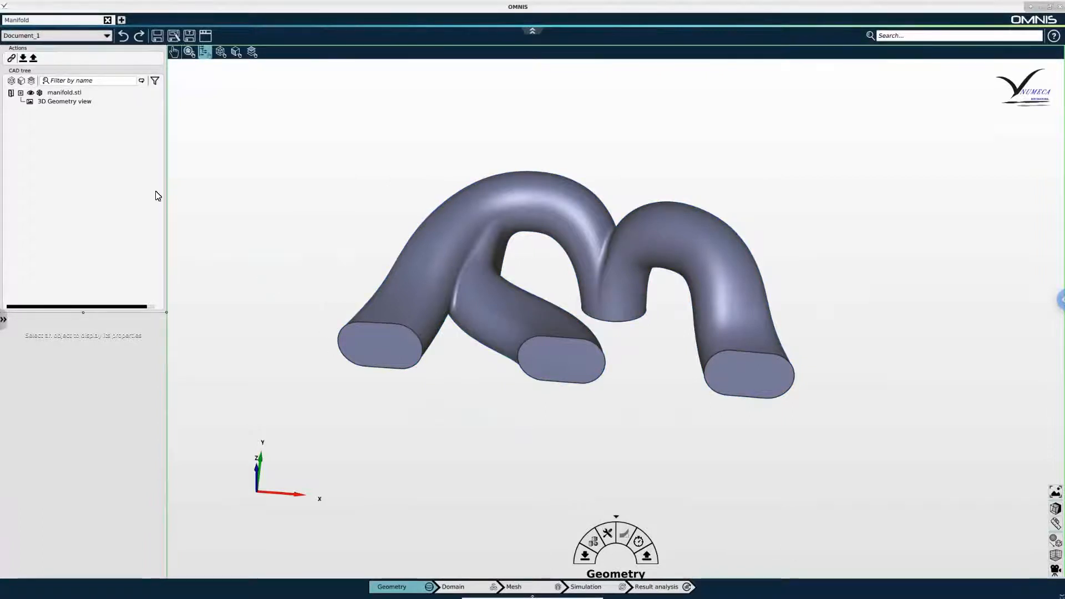
- Expand manifold.stl into its individual surfaces, Surface 1 through Surface 5
left_click(65, 92)
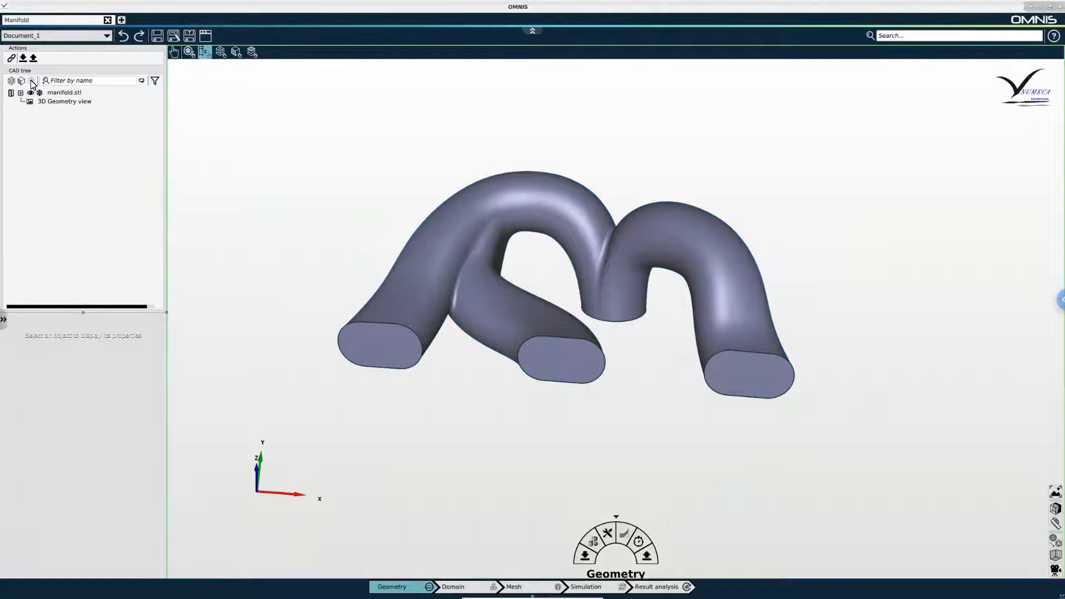
mouse_move(31, 84)
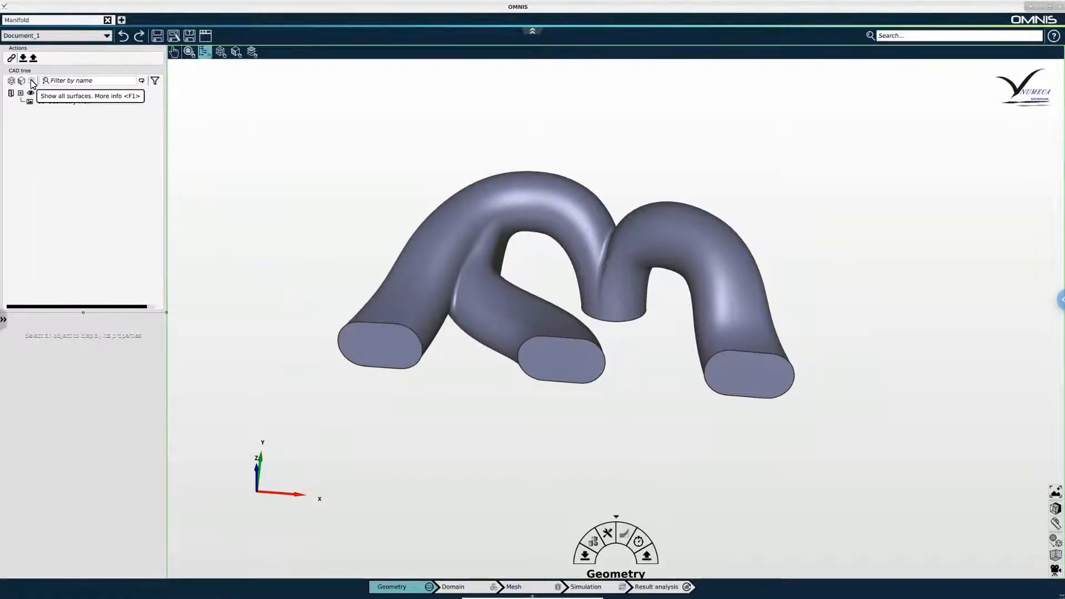
left_click(20, 93)
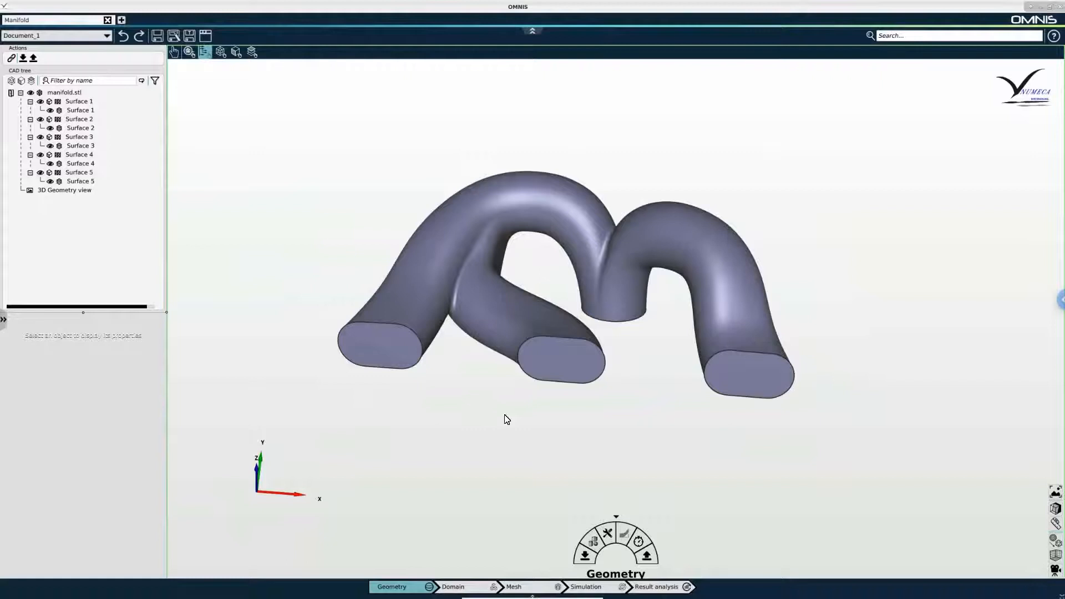
mouse_move(490, 415)
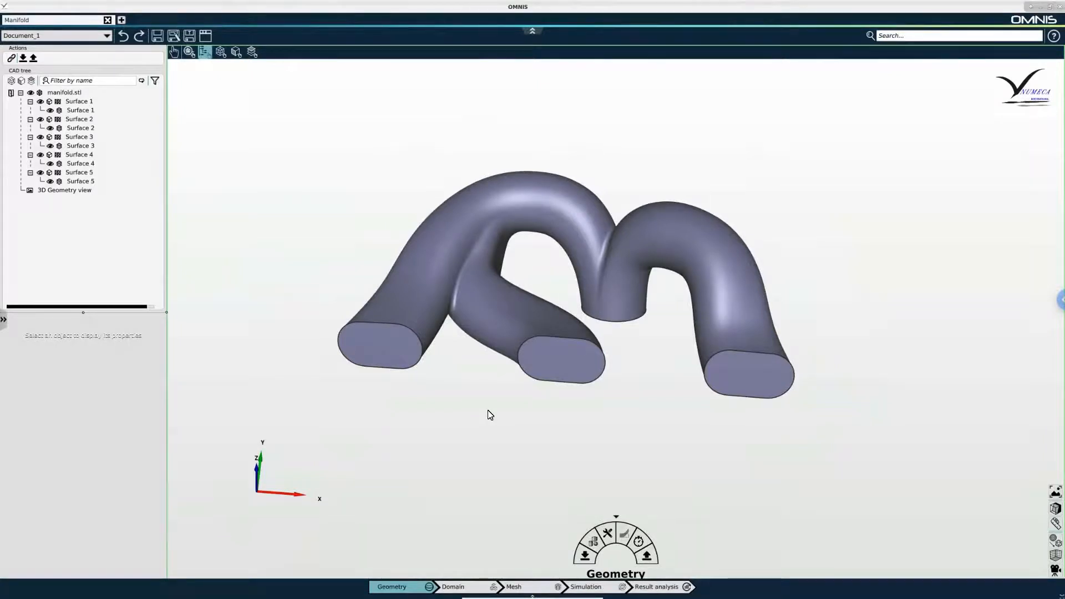
mouse_move(397, 349)
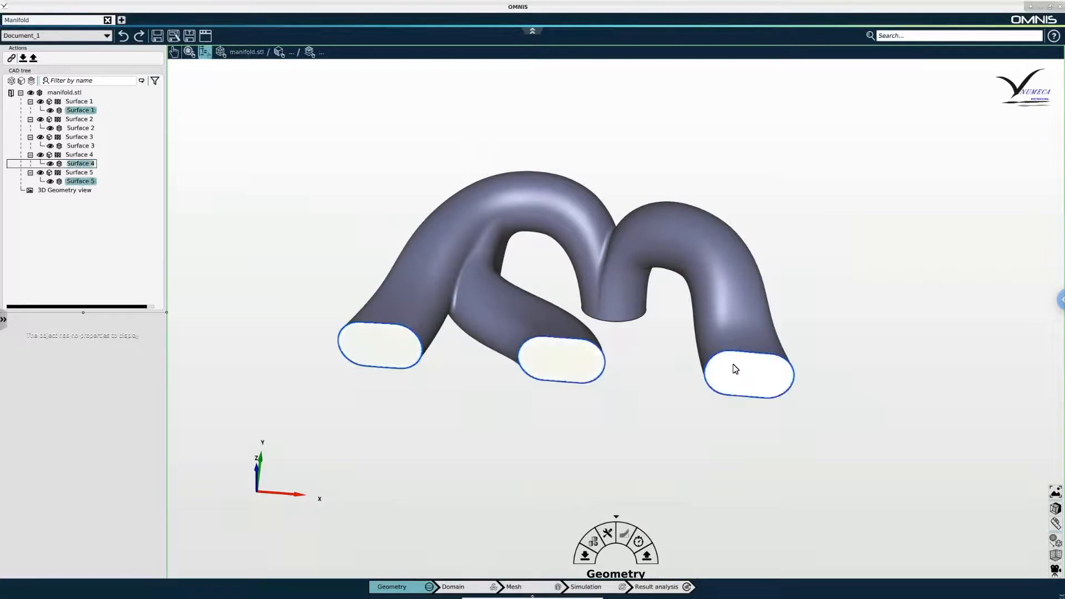
- Group the three end-cap surfaces into one boundary named Inlet
left_click(551, 368)
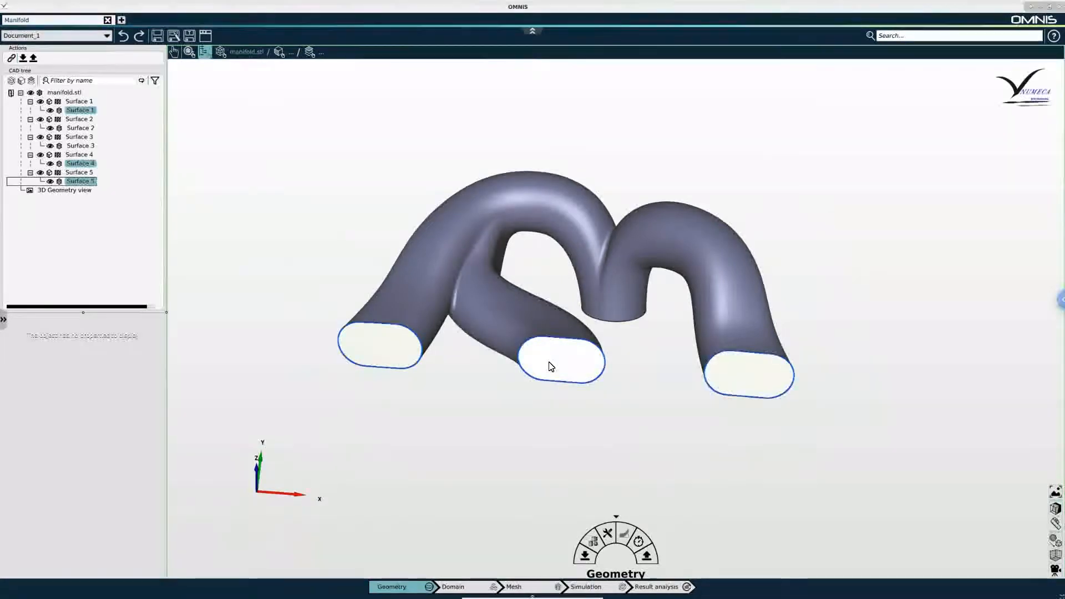
right_click(550, 367)
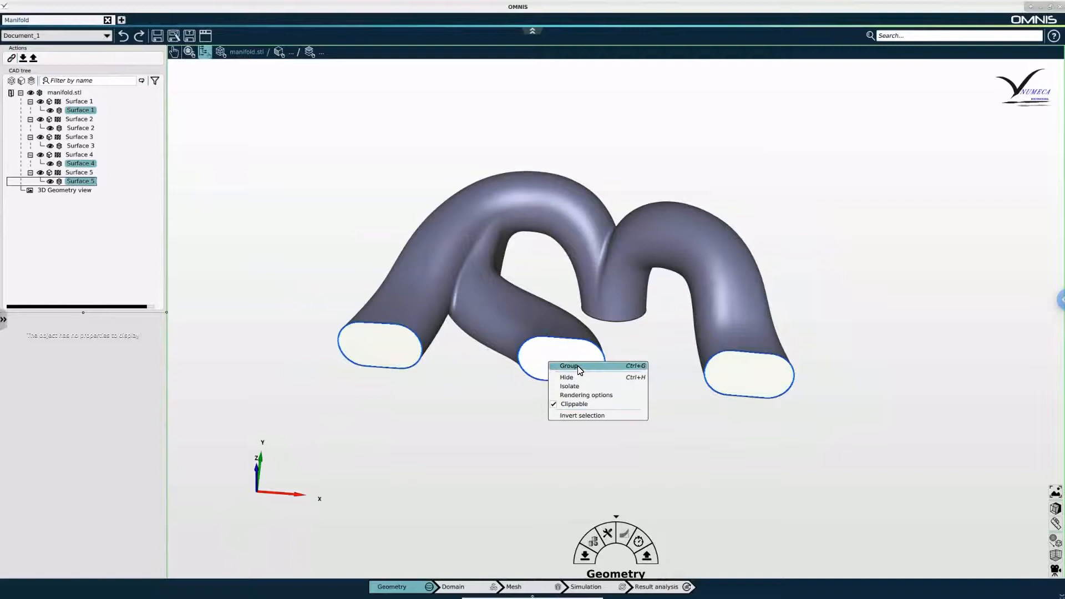
left_click(568, 365)
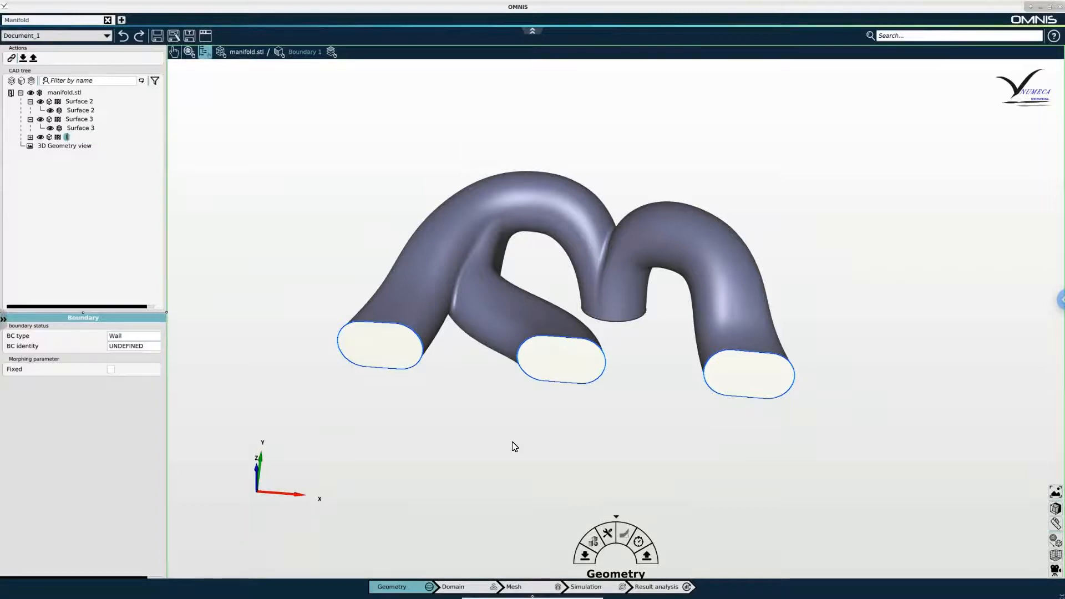
double_click(71, 136)
type("Inlet")
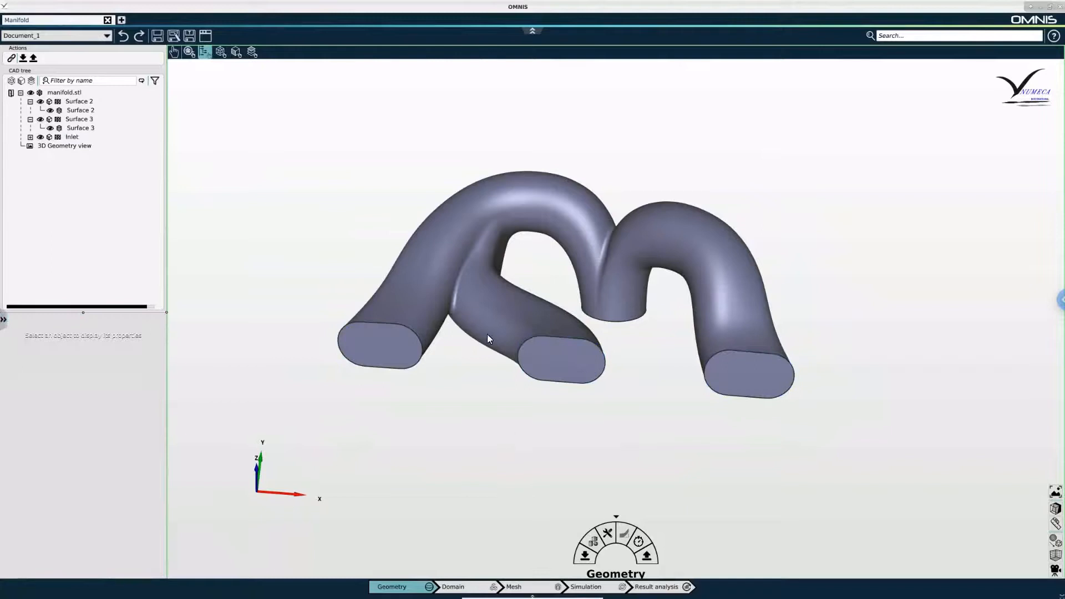
- Group the curved pipe body surface into its own Wall boundary
left_click(81, 110)
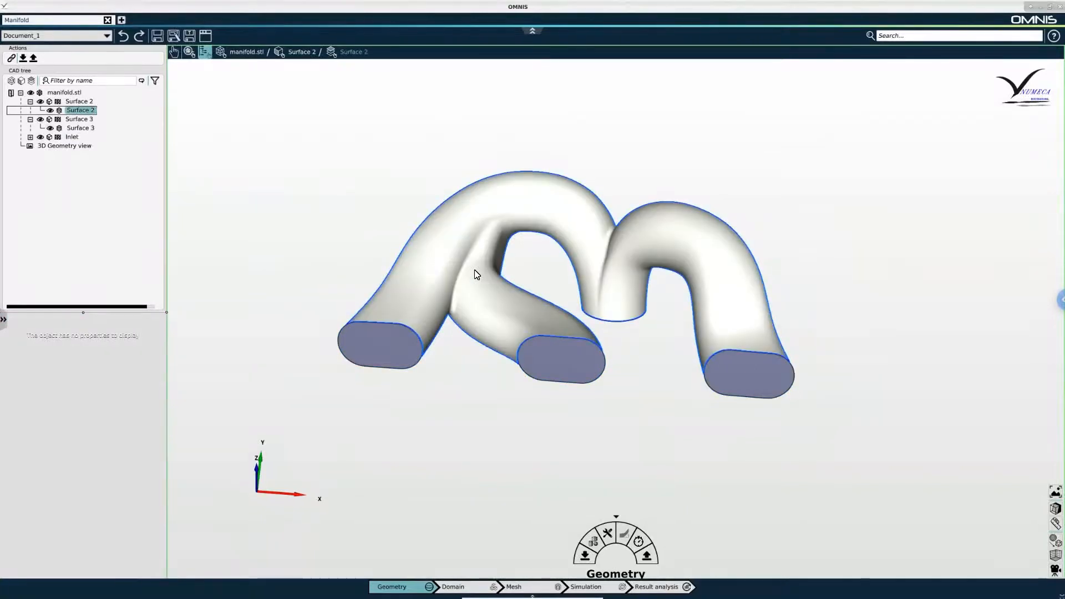
right_click(476, 274)
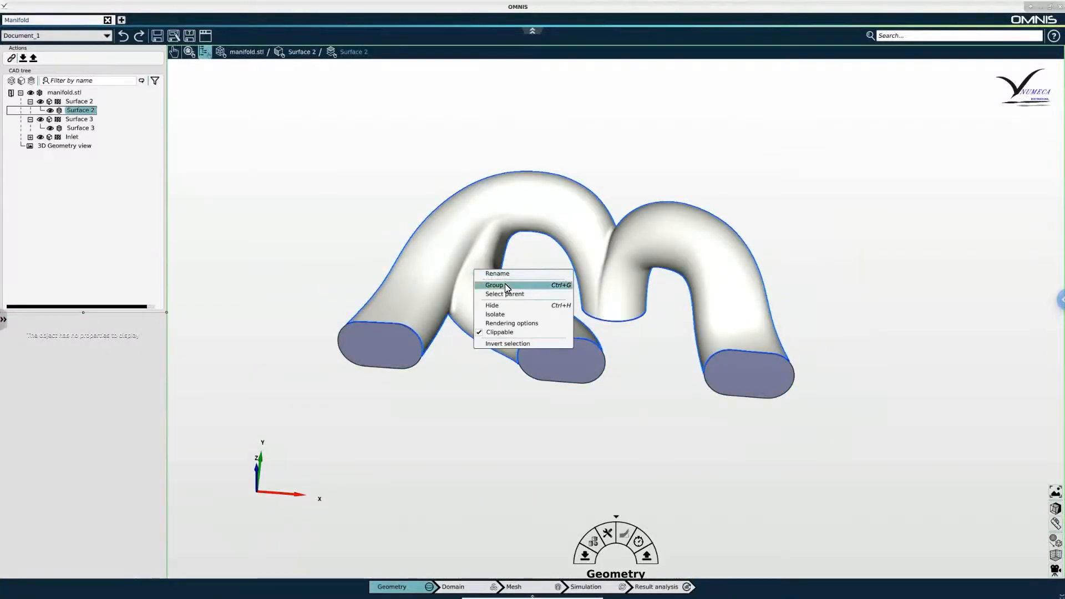
left_click(494, 284)
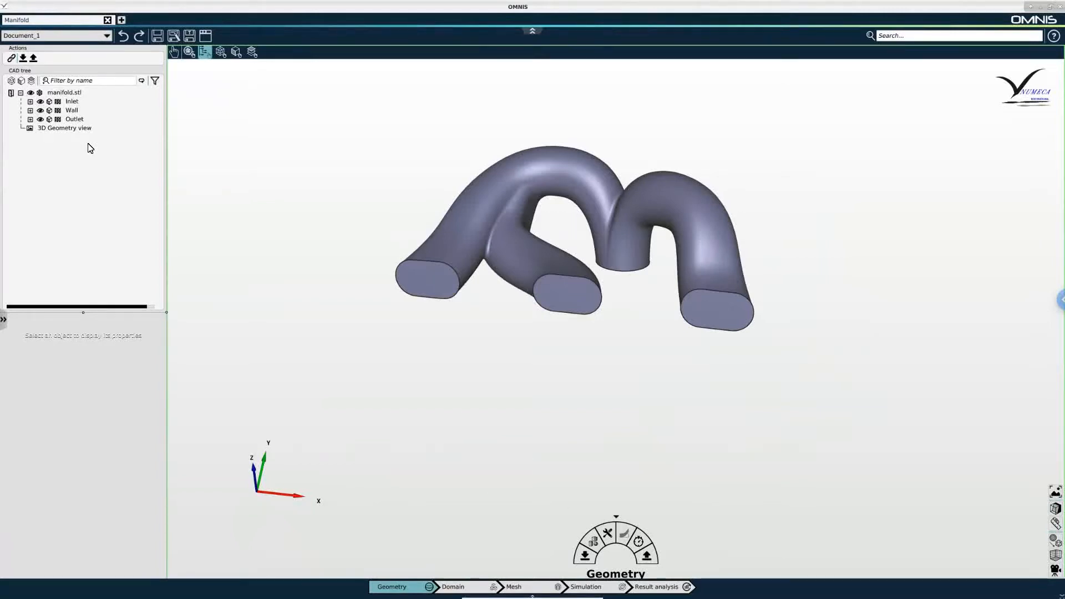
mouse_move(70, 106)
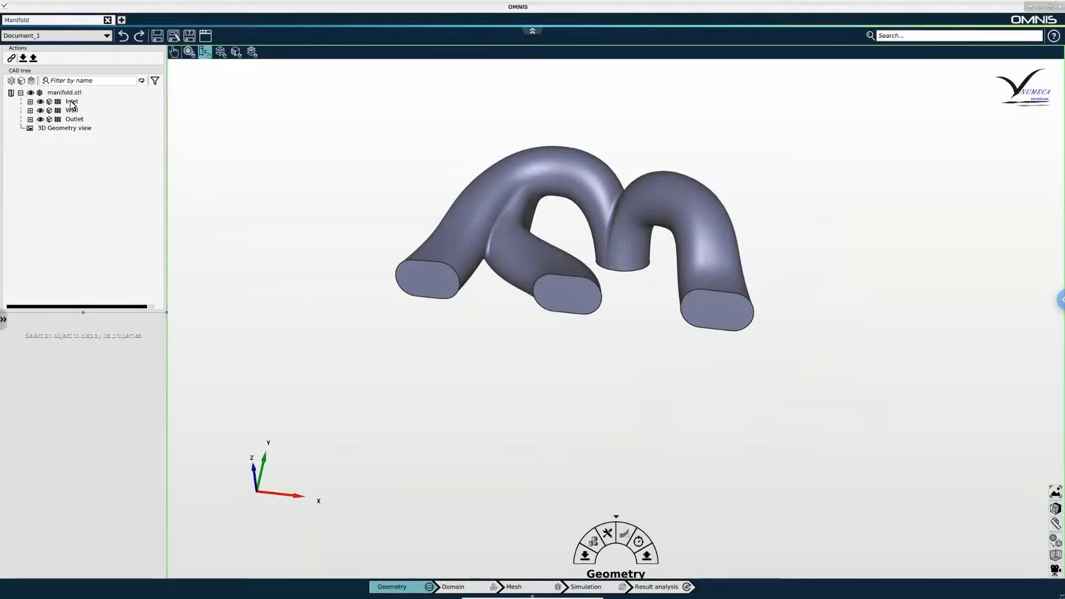
- Set the Inlet boundary's BC type to Inlet and confirm Wall remains a wall
left_click(71, 101)
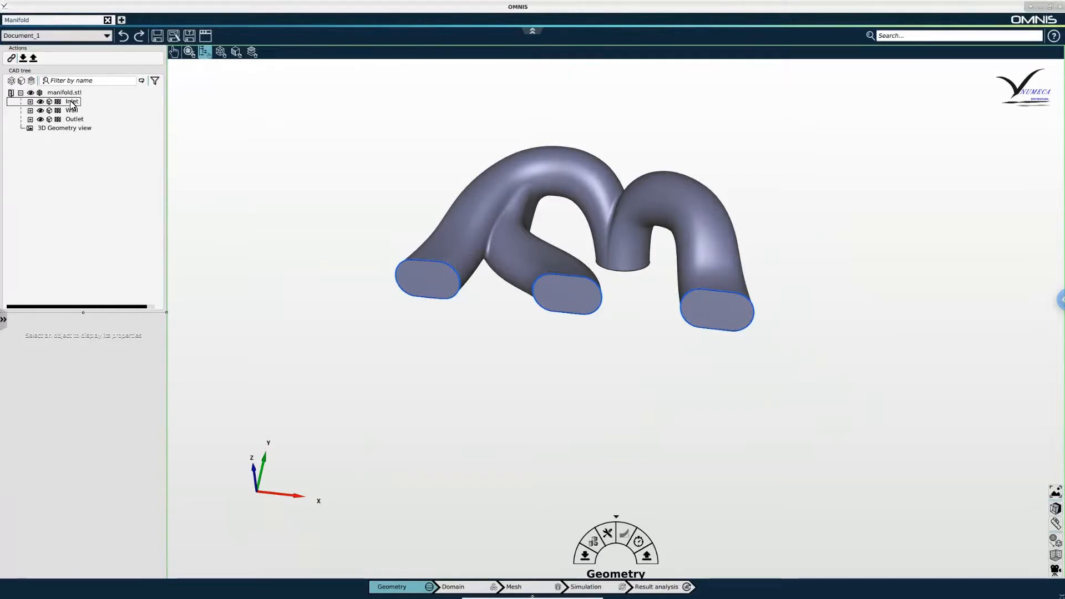
left_click(71, 101)
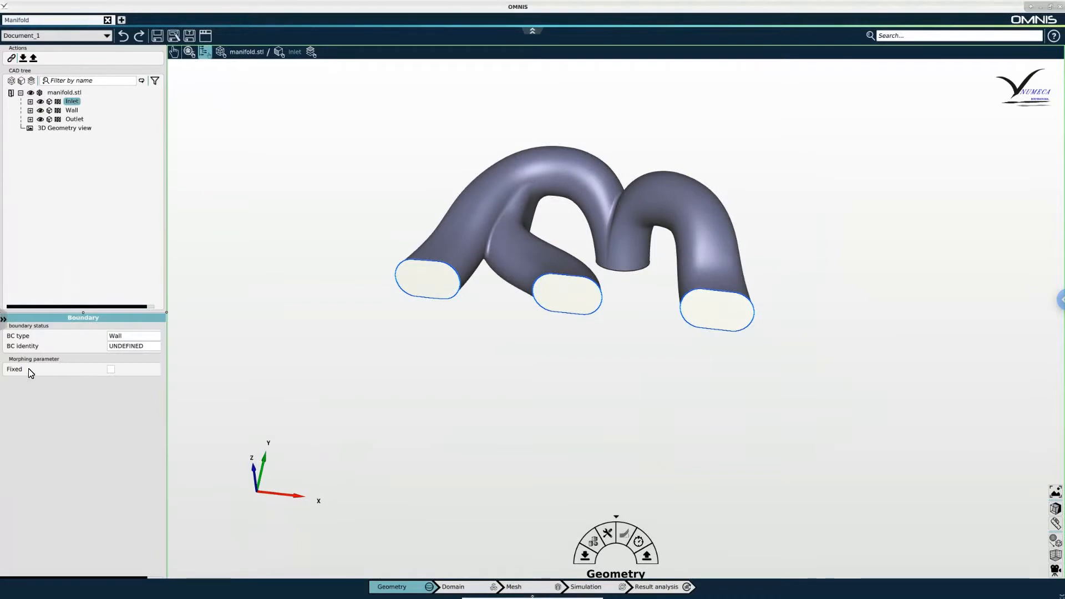
mouse_move(135, 337)
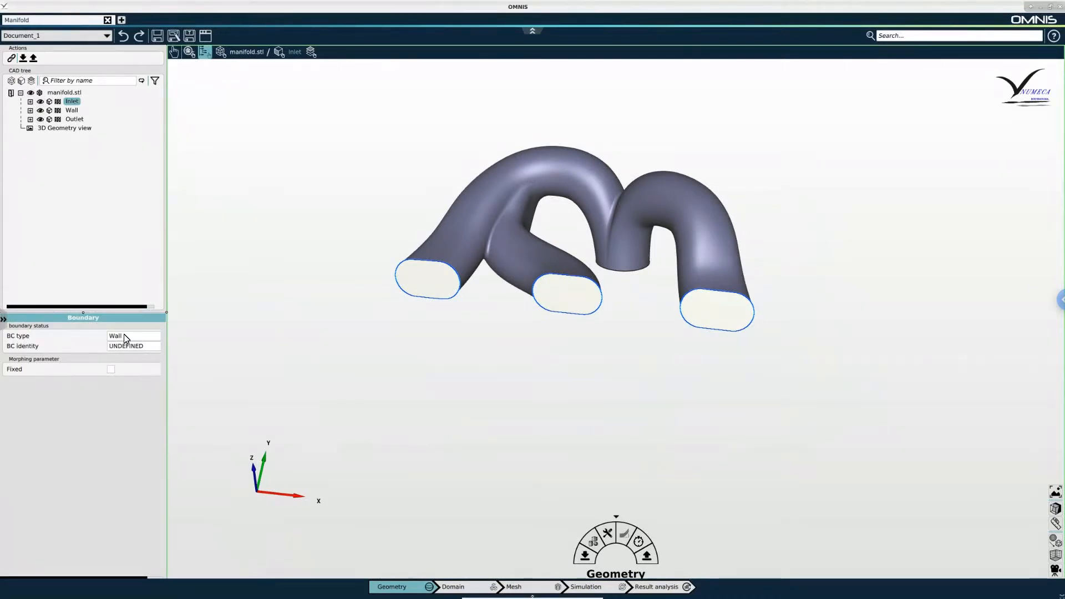
left_click(132, 335)
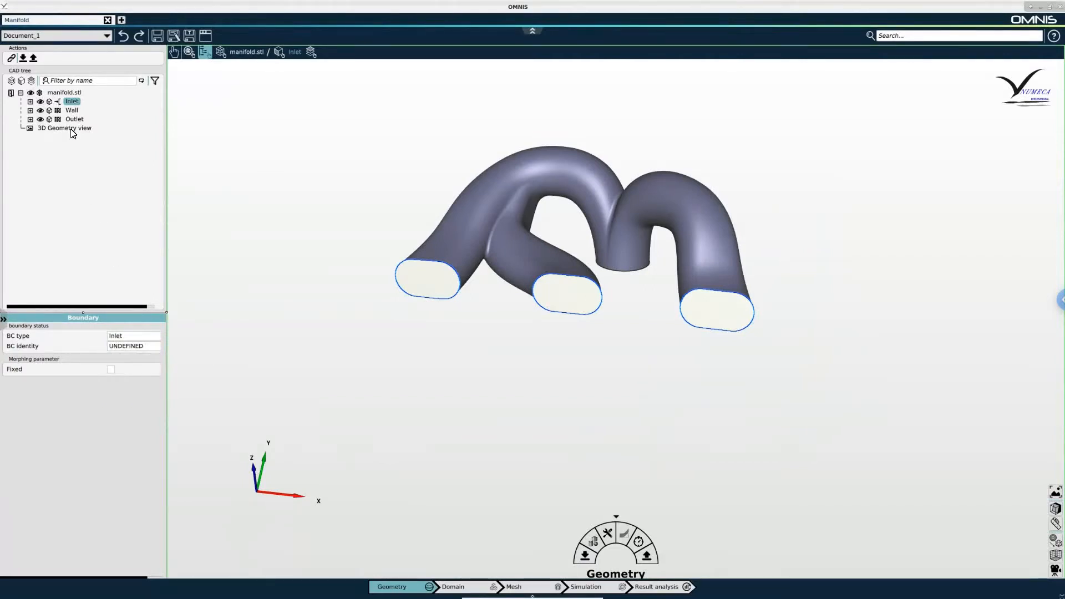
left_click(71, 110)
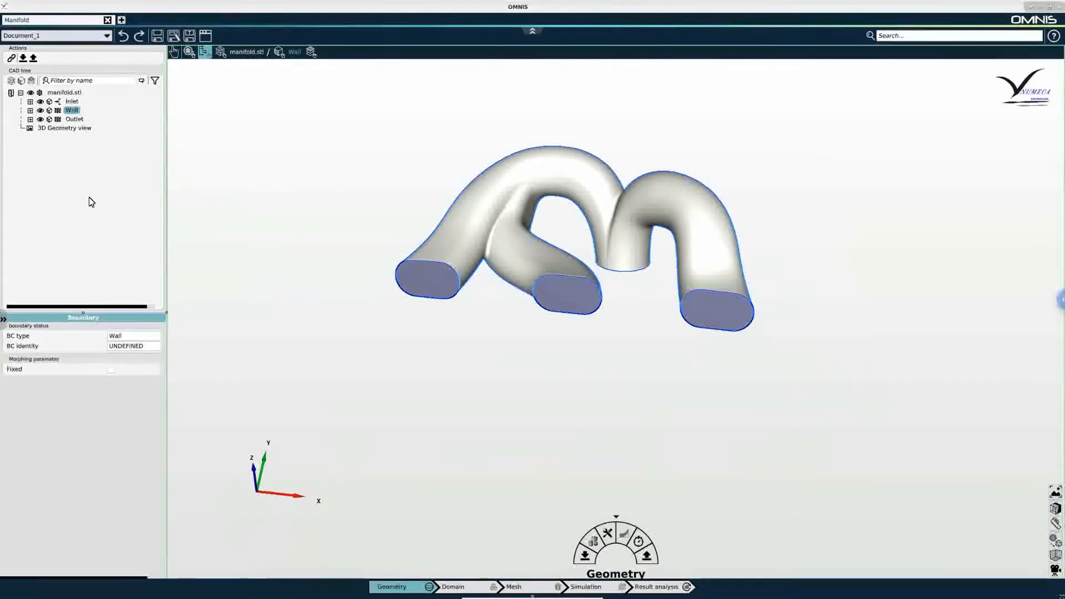
- Set the Outlet boundary's BC type to Outlet
left_click(74, 118)
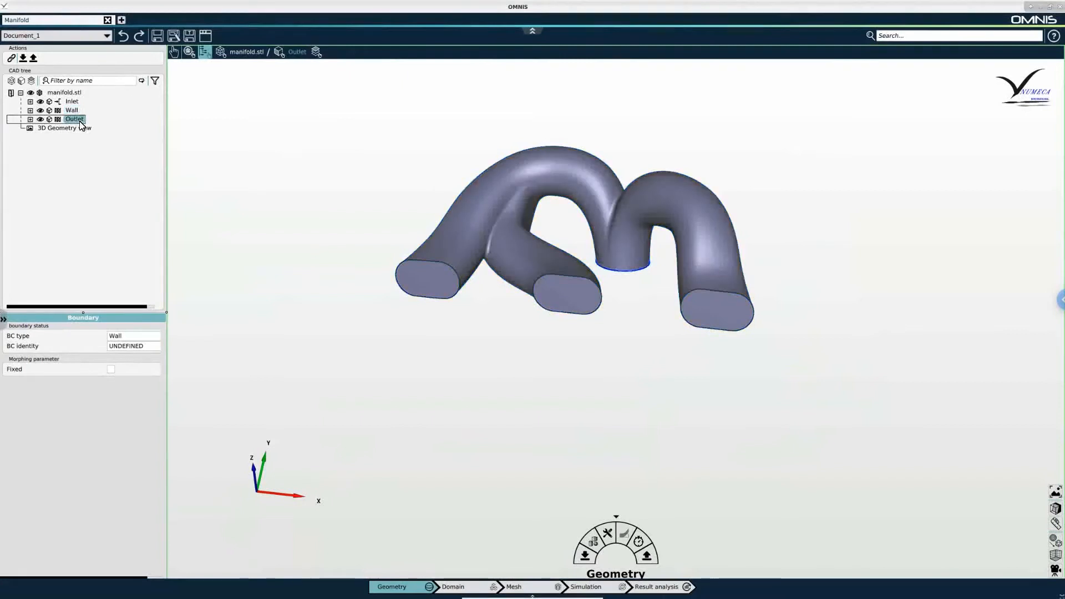
left_click(133, 334)
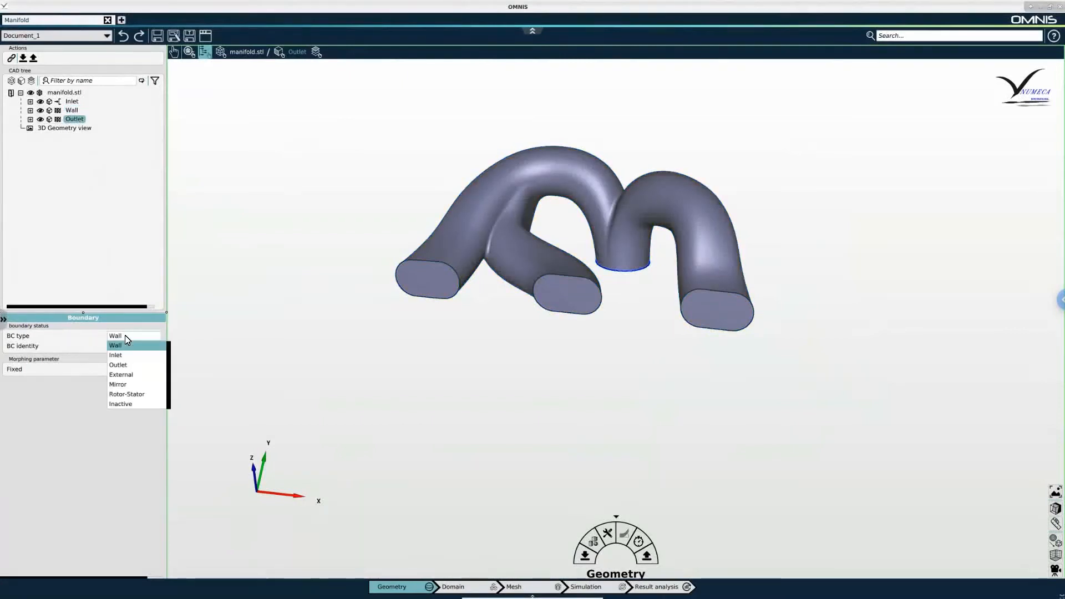
left_click(118, 365)
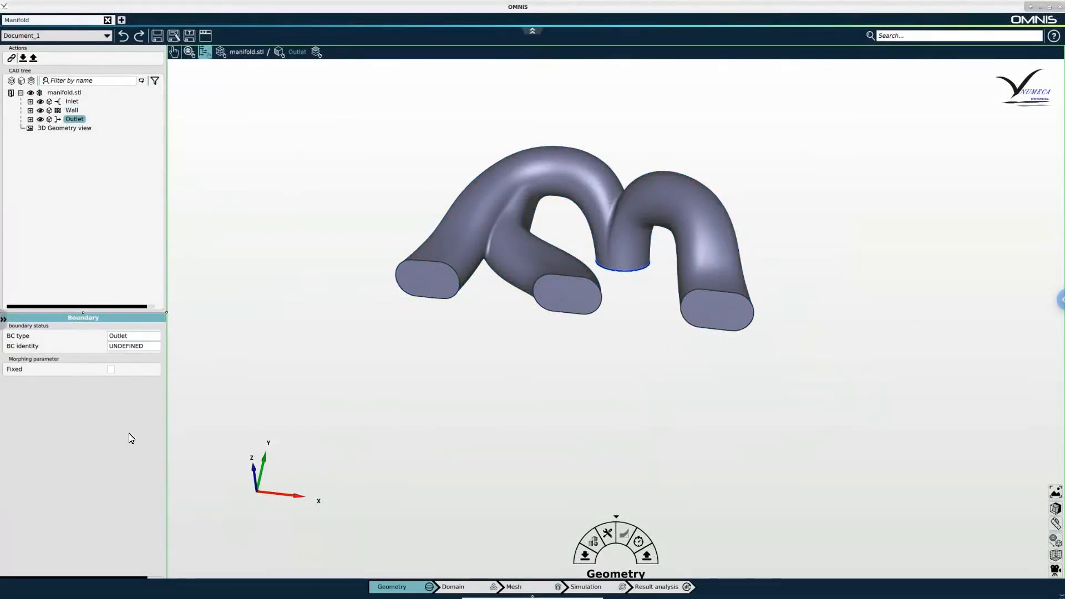
mouse_move(484, 395)
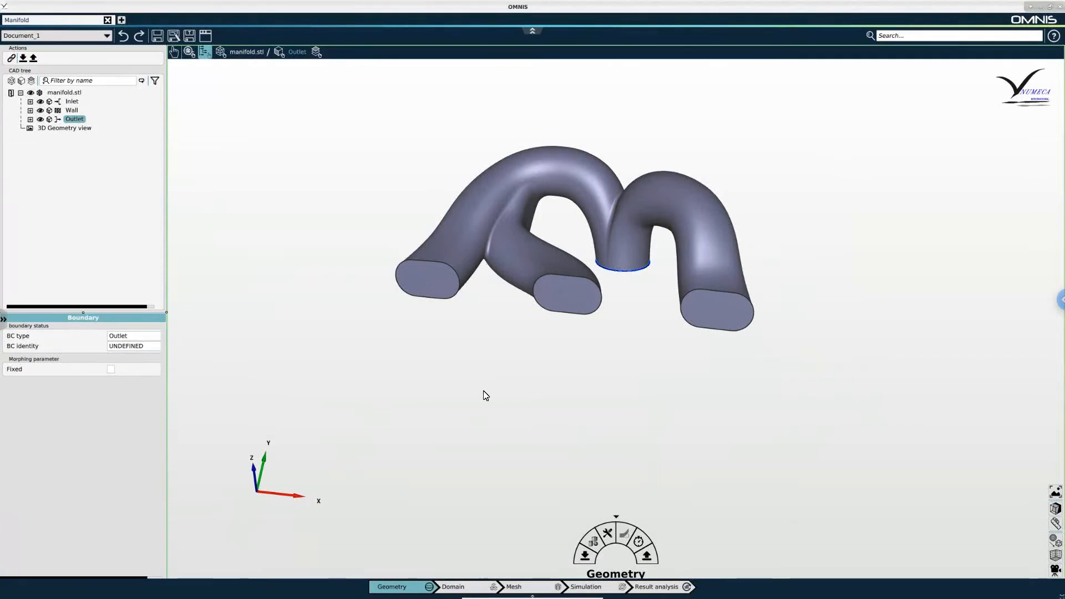